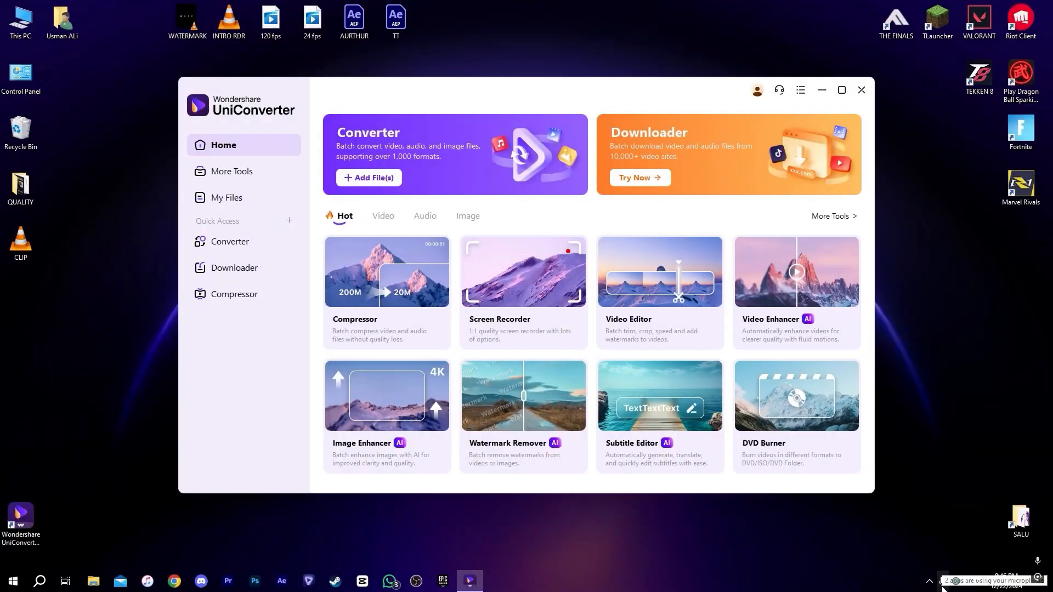
Launch the AI Video Enhancer from the UniConverter Home screen with the robot clip loaded
{"action": "left_click", "coordinate": [841, 90]}
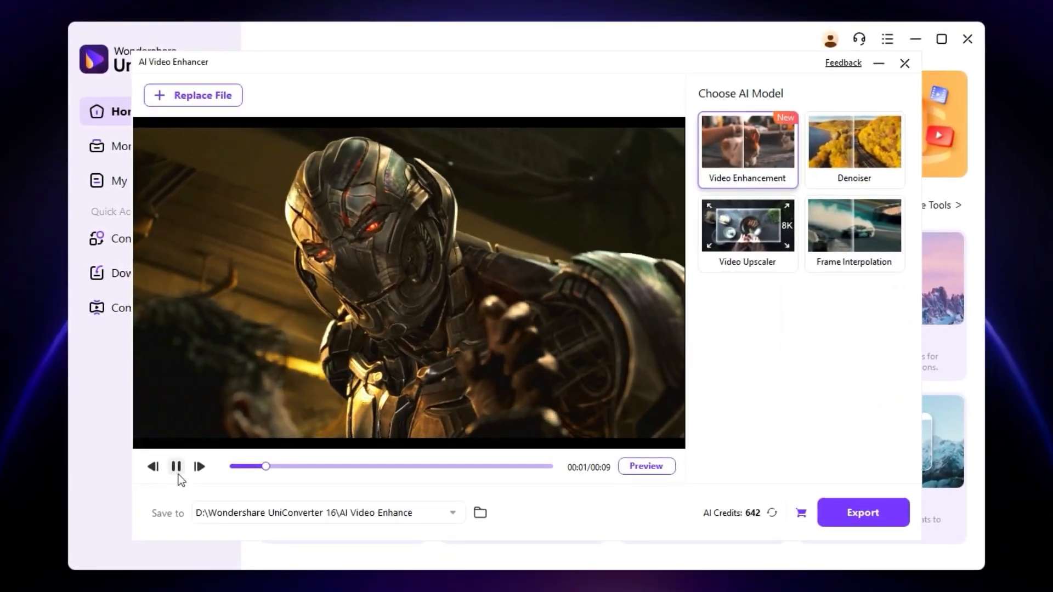
Try the upscaling and general enhancement models, generate a before-and-after preview, then choose Frame Interpolation at 4X (96 FPS)
{"action": "left_click", "coordinate": [176, 467]}
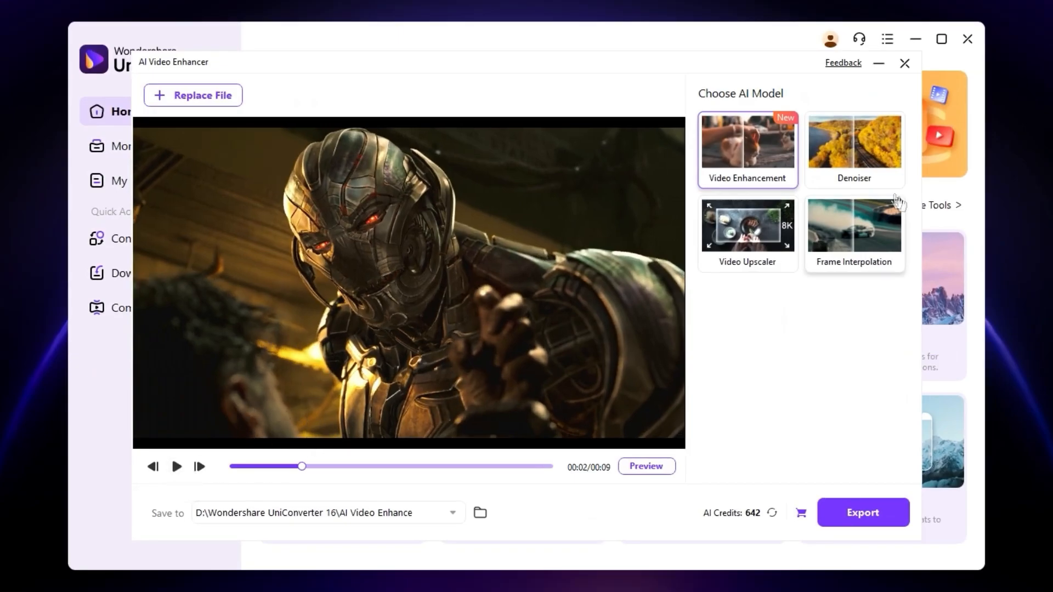
{"action": "left_click", "coordinate": [747, 229]}
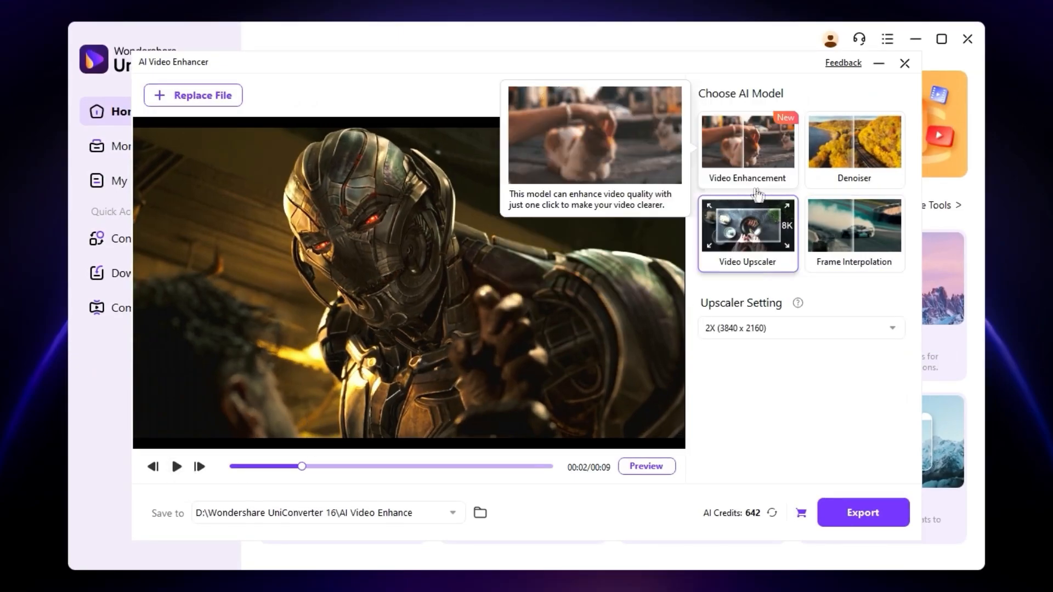
{"action": "left_click", "coordinate": [747, 148]}
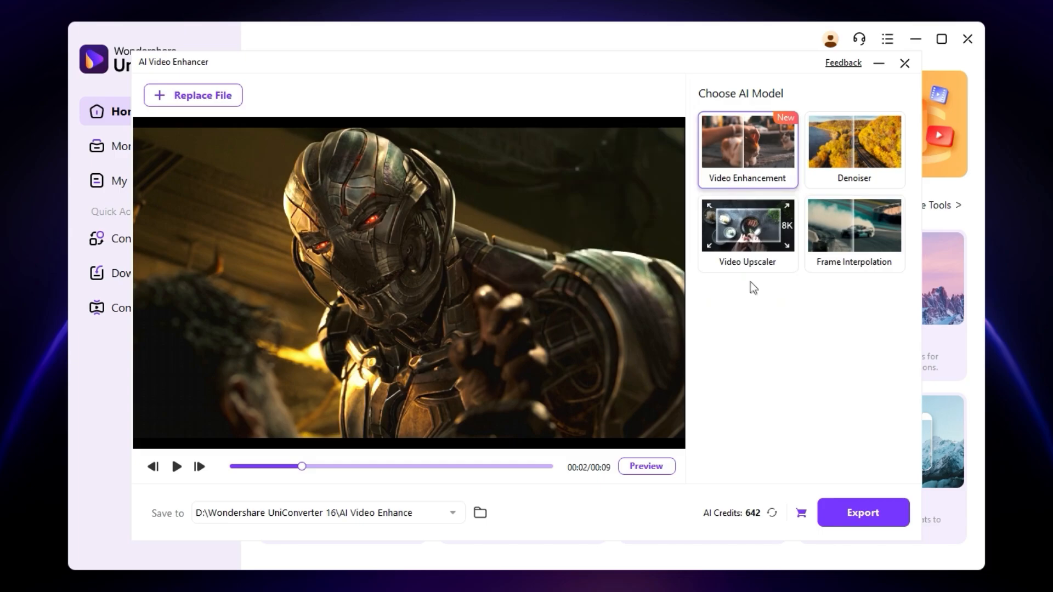
{"action": "left_click", "coordinate": [645, 467]}
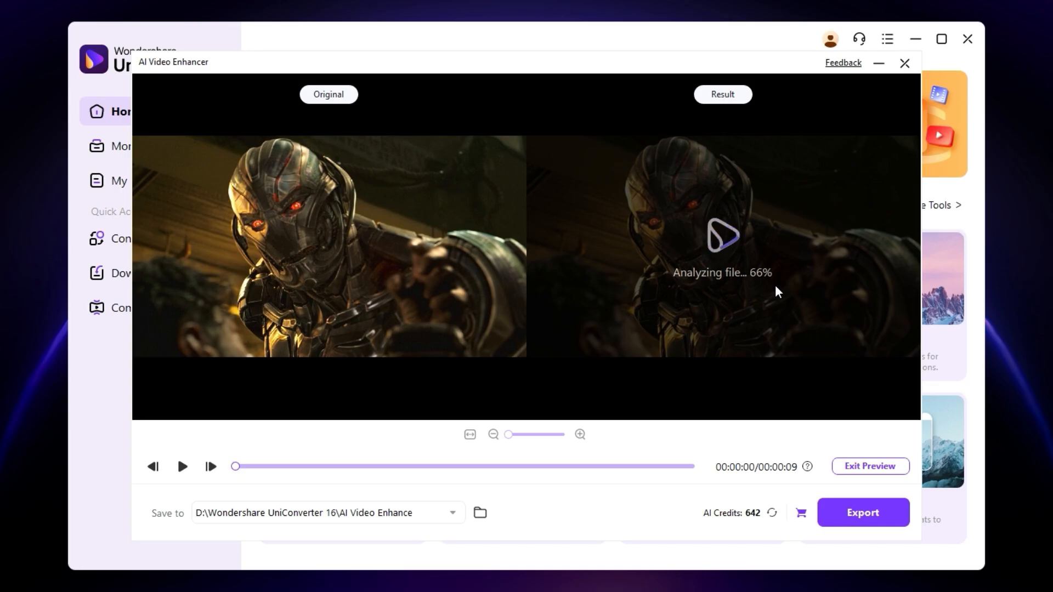
{"action": "left_click", "coordinate": [182, 466]}
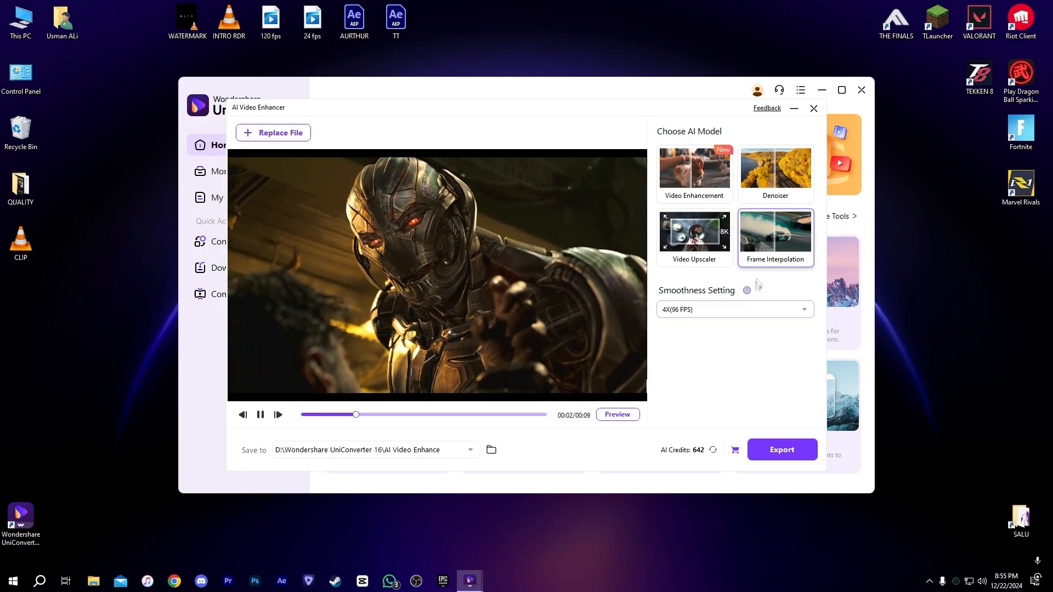
Play the side-by-side Original and Result preview of the frame-interpolated clip through
{"action": "left_click", "coordinate": [616, 414]}
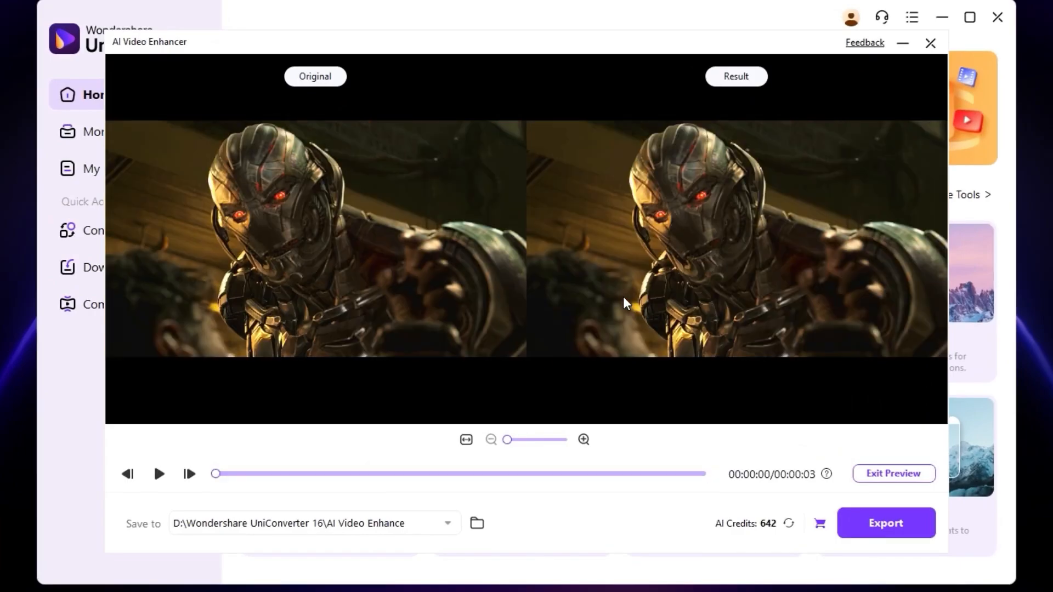
{"action": "left_click", "coordinate": [158, 474]}
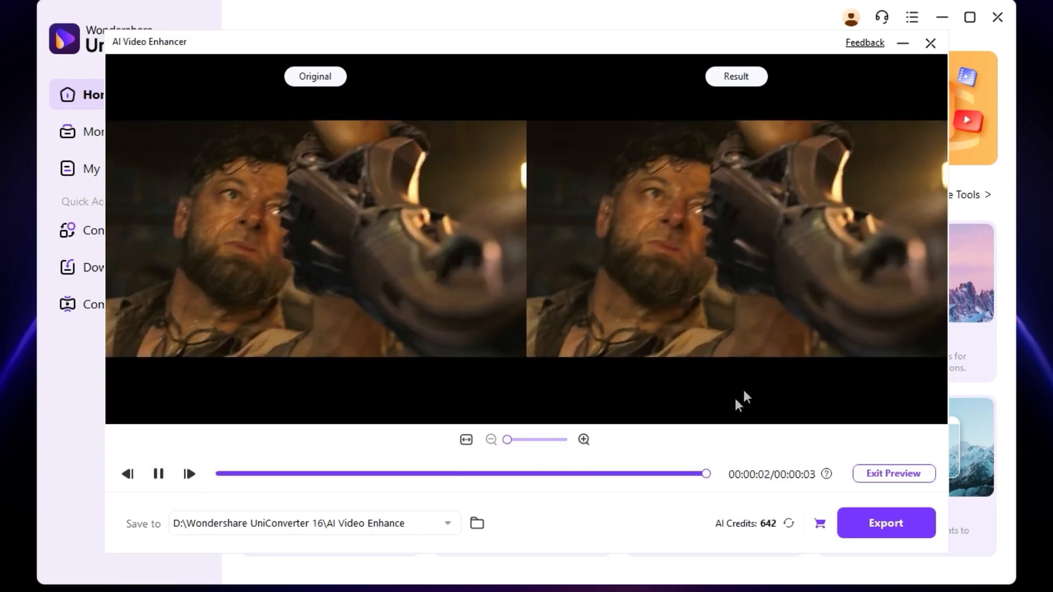
{"action": "left_click", "coordinate": [931, 43]}
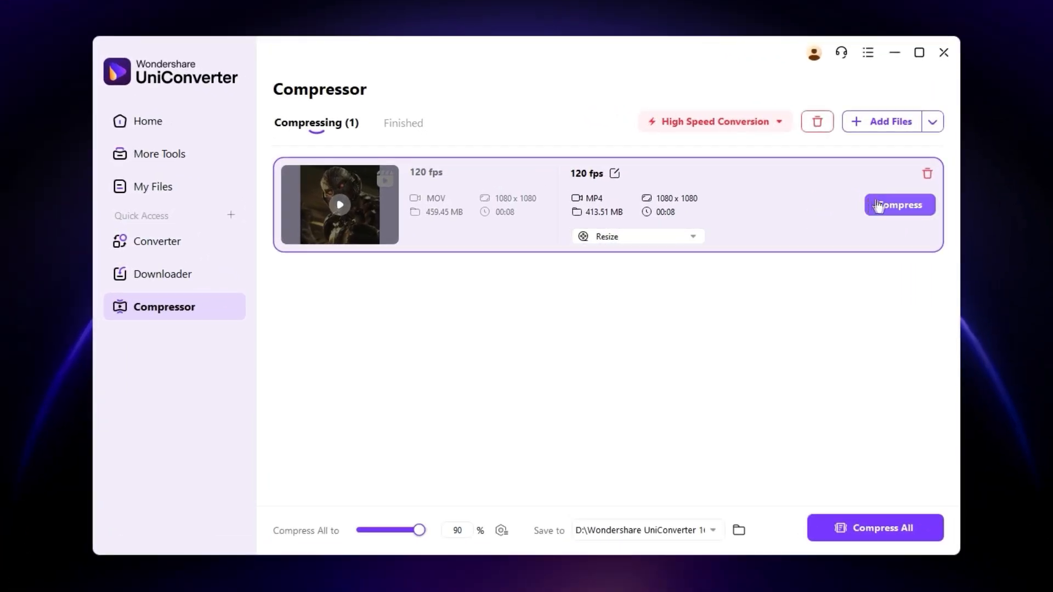
Compress the 120 fps MOV to a 91.89 MB MP4 at 1080 x 1080
{"action": "left_click", "coordinate": [900, 205]}
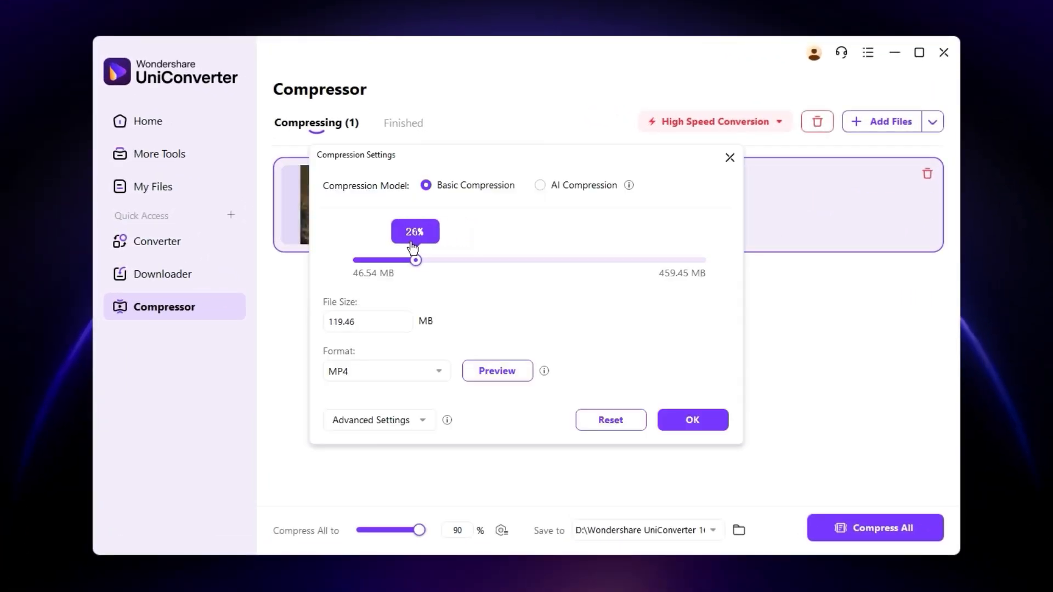
{"action": "left_click", "coordinate": [692, 420]}
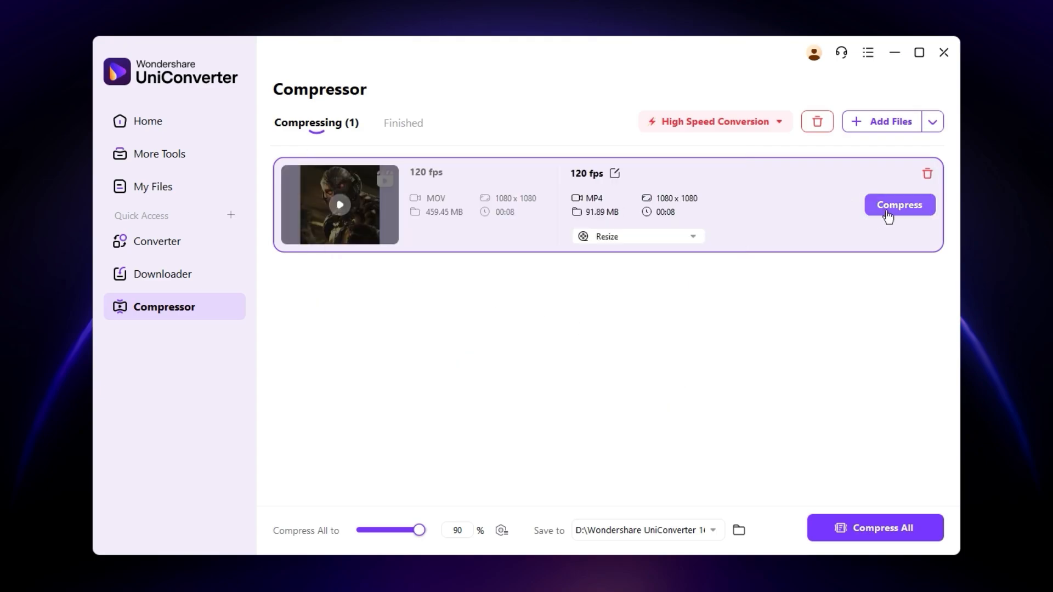
{"action": "left_click", "coordinate": [898, 205]}
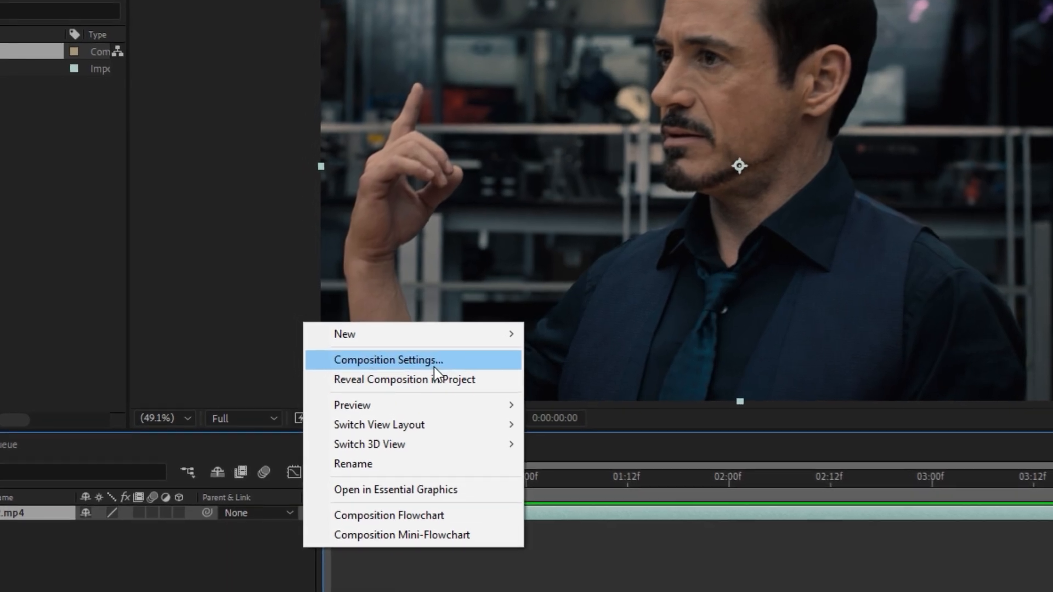
{"action": "mouse_move", "coordinate": [344, 334]}
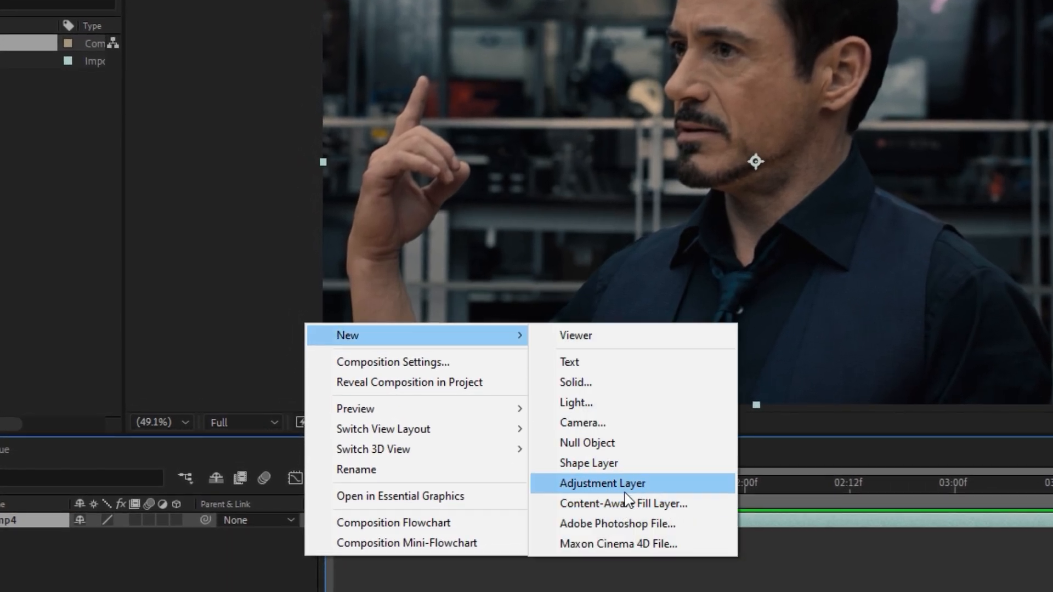
Add an adjustment layer with two Unsharp Mask effects (Amount 50, Radius 1.0) and queue CLIP for render
{"action": "left_click", "coordinate": [602, 483]}
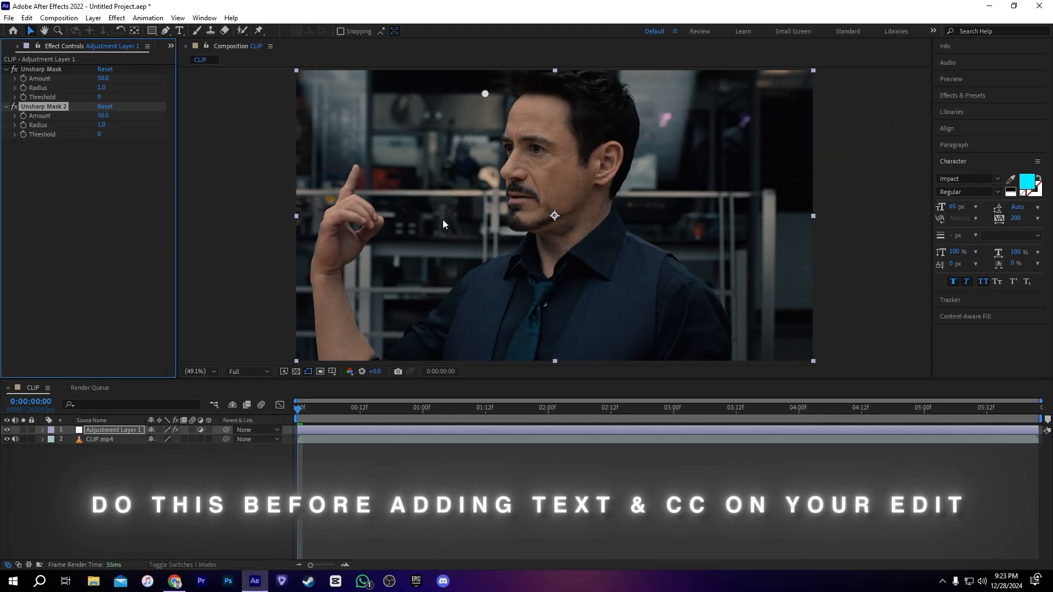
{"action": "left_click", "coordinate": [1000, 408]}
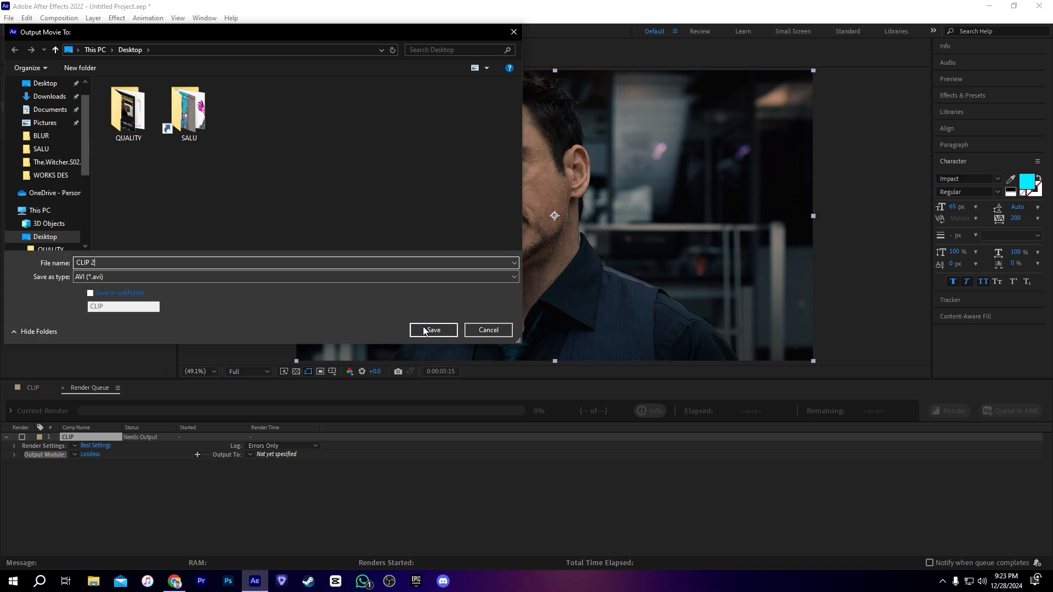
Save the render output as a lossless AVI named CLIP 2 on the Desktop
{"action": "left_click", "coordinate": [433, 330]}
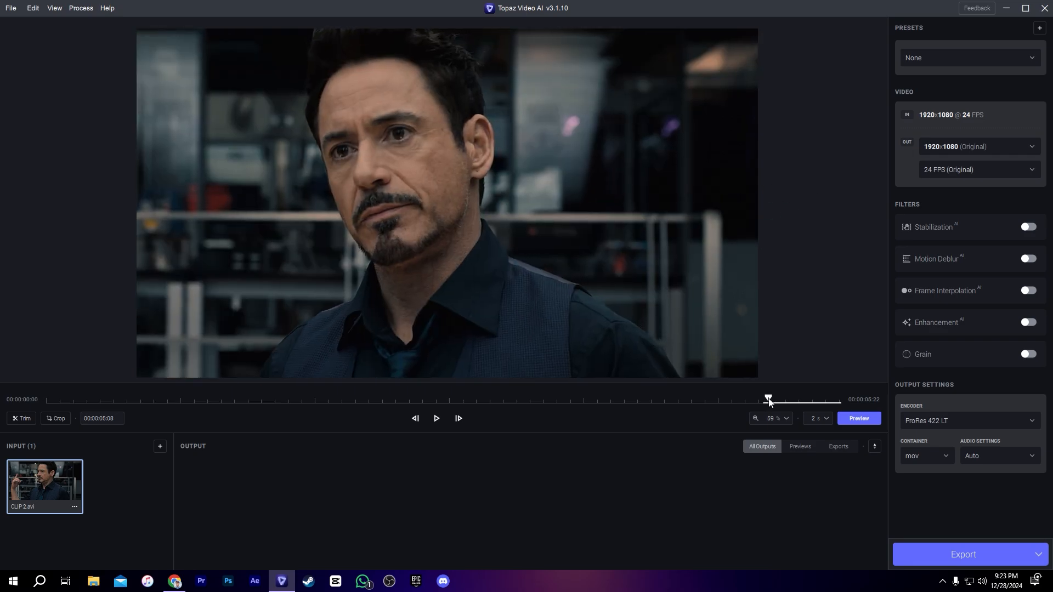
Enable Proteus enhancement on Manual: revert compression 80, recover details 70, sharpen 40, reduce noise 30
{"action": "left_click", "coordinate": [978, 146]}
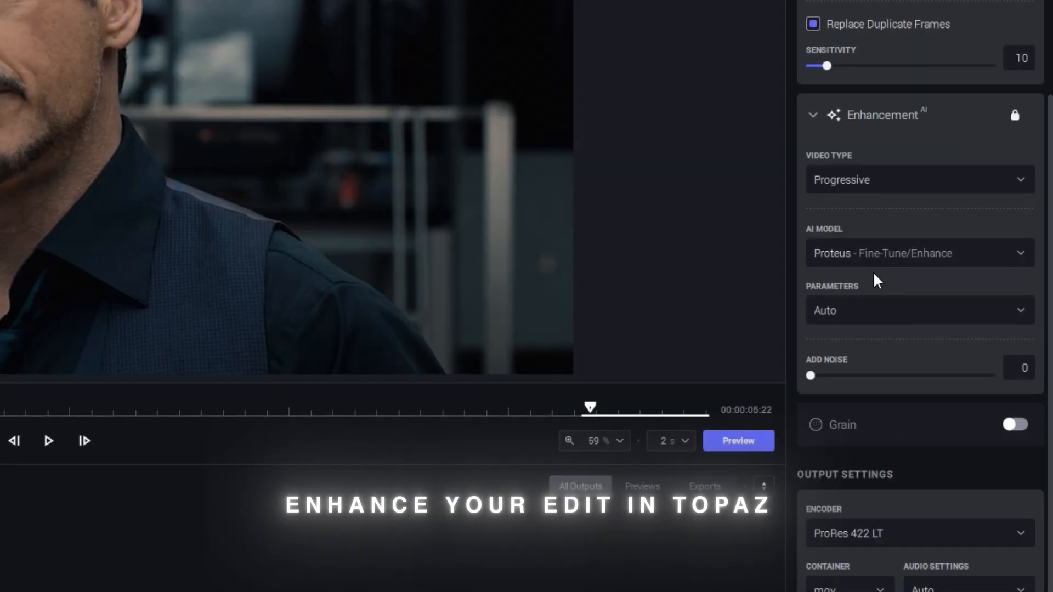
{"action": "left_click", "coordinate": [919, 310]}
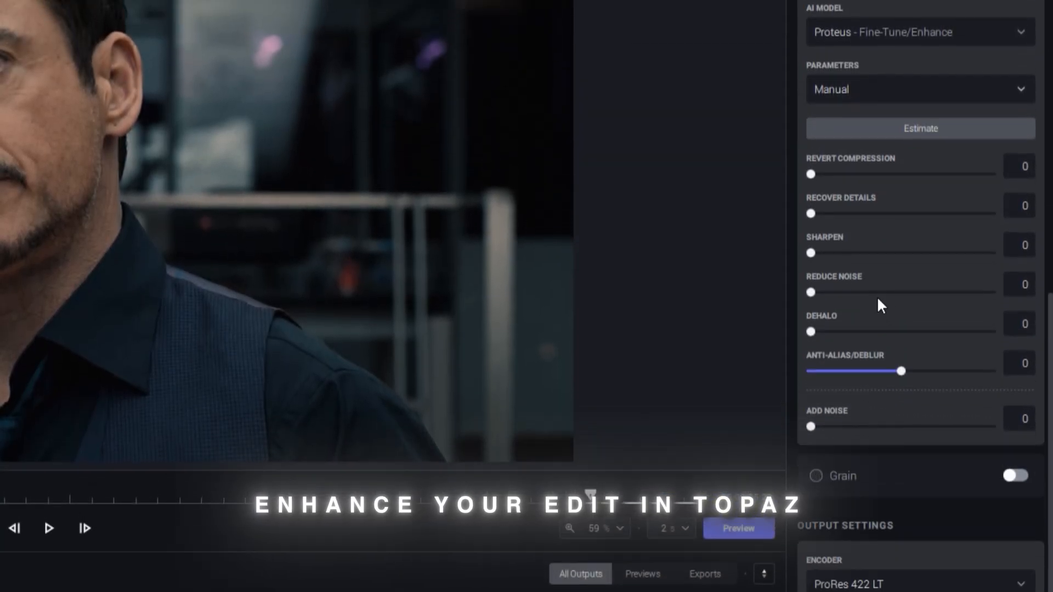
{"action": "left_click_drag", "start_coordinate": [811, 173], "coordinate": [936, 226]}
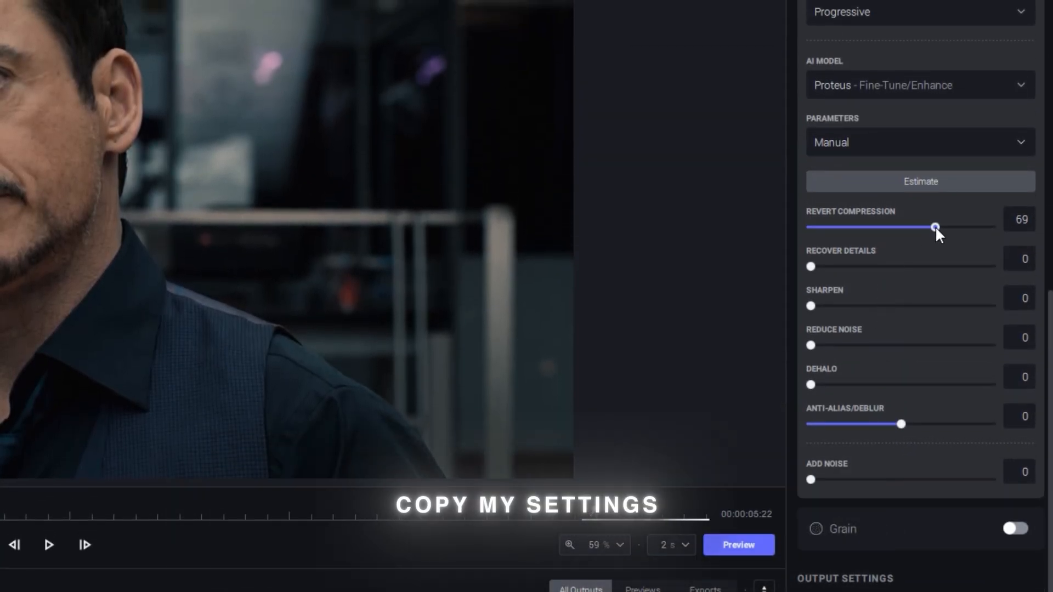
{"action": "left_click_drag", "start_coordinate": [936, 227], "coordinate": [977, 228]}
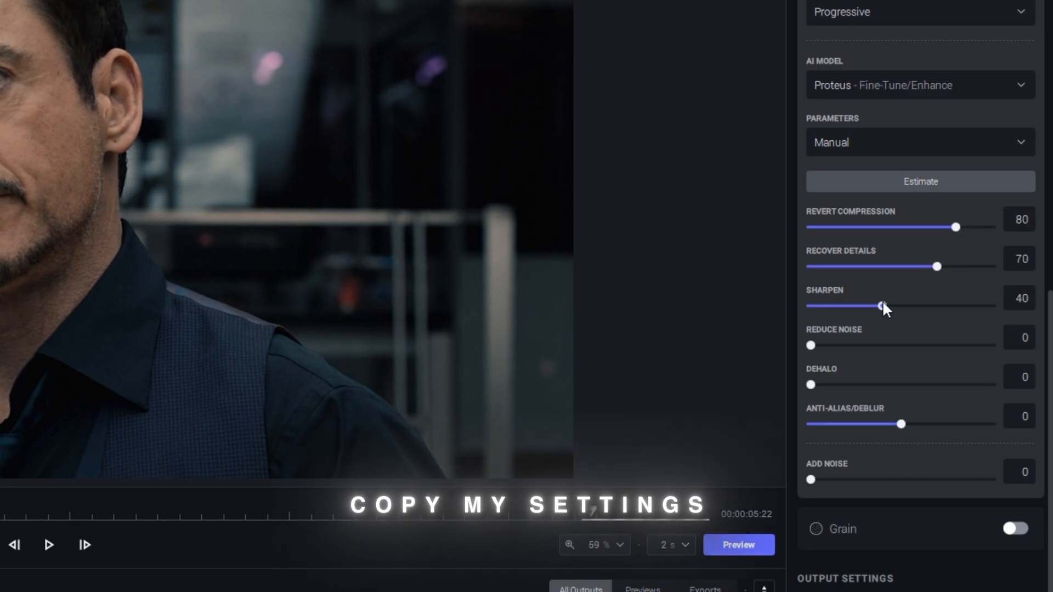
{"action": "left_click_drag", "start_coordinate": [809, 345], "coordinate": [866, 346]}
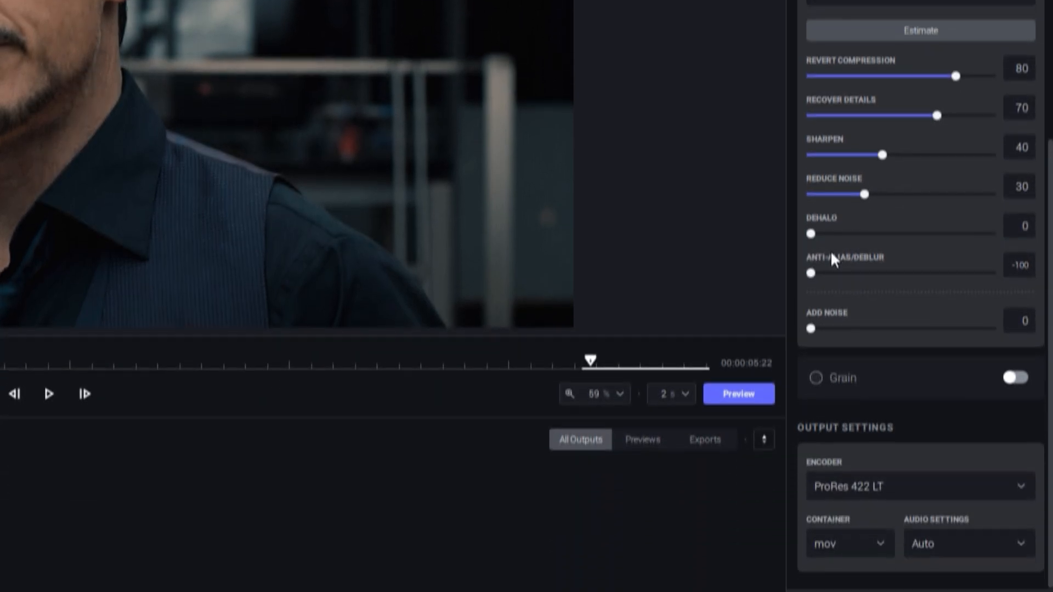
Export CLIP 2 as a 3840x2160, 60 fps ProRes 422 HQ mov with the enhancement settings
{"action": "left_click", "coordinate": [919, 487]}
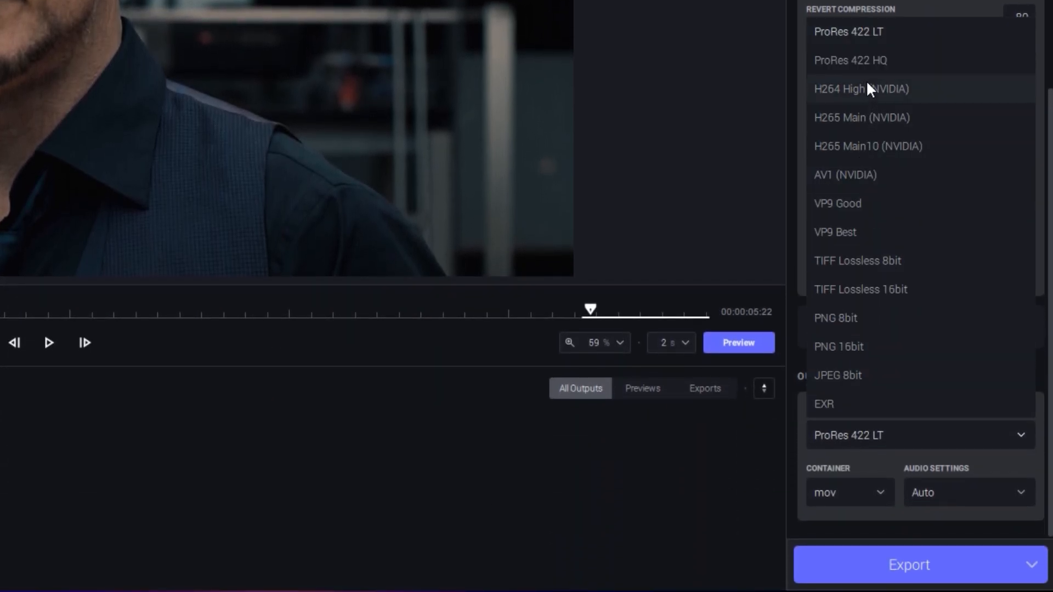
{"action": "left_click", "coordinate": [849, 60]}
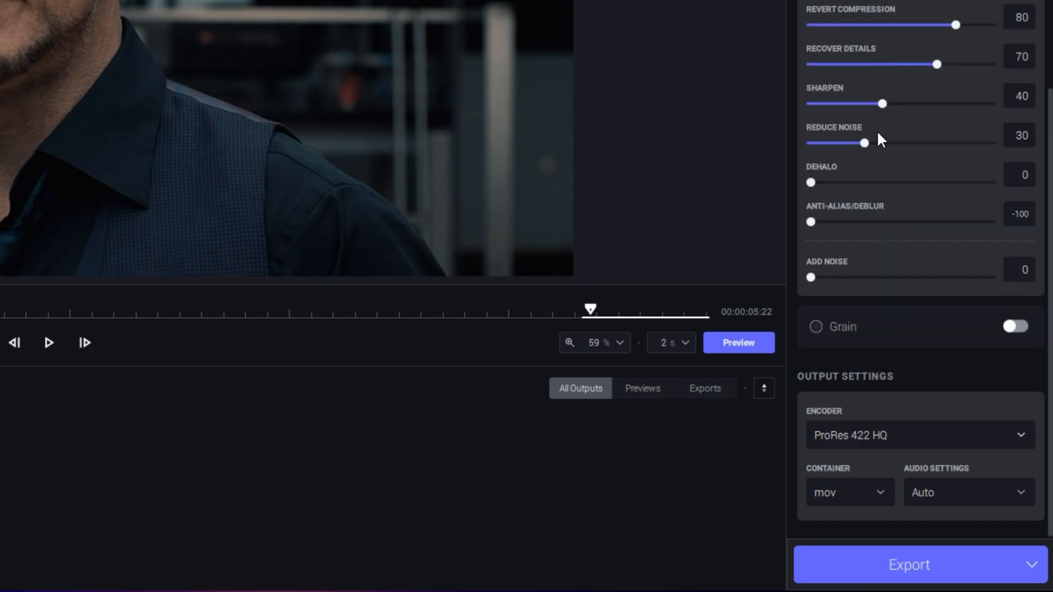
{"action": "left_click", "coordinate": [738, 343]}
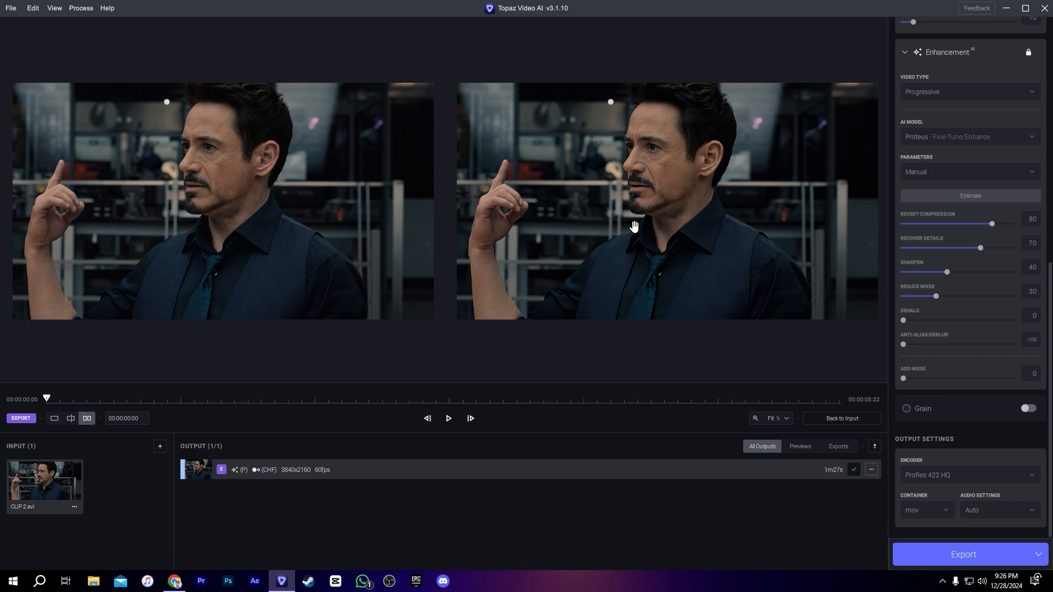
{"action": "left_click", "coordinate": [253, 582]}
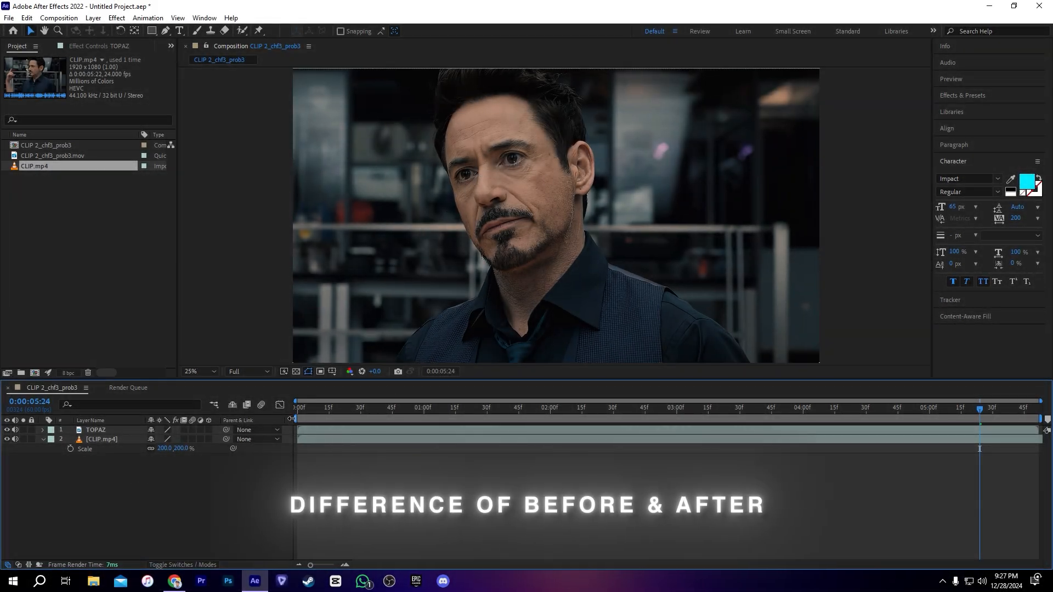
Place the Topaz .mov above CLIP.mp4 and scale the original layer to 200% for comparison
{"action": "left_click", "coordinate": [95, 430]}
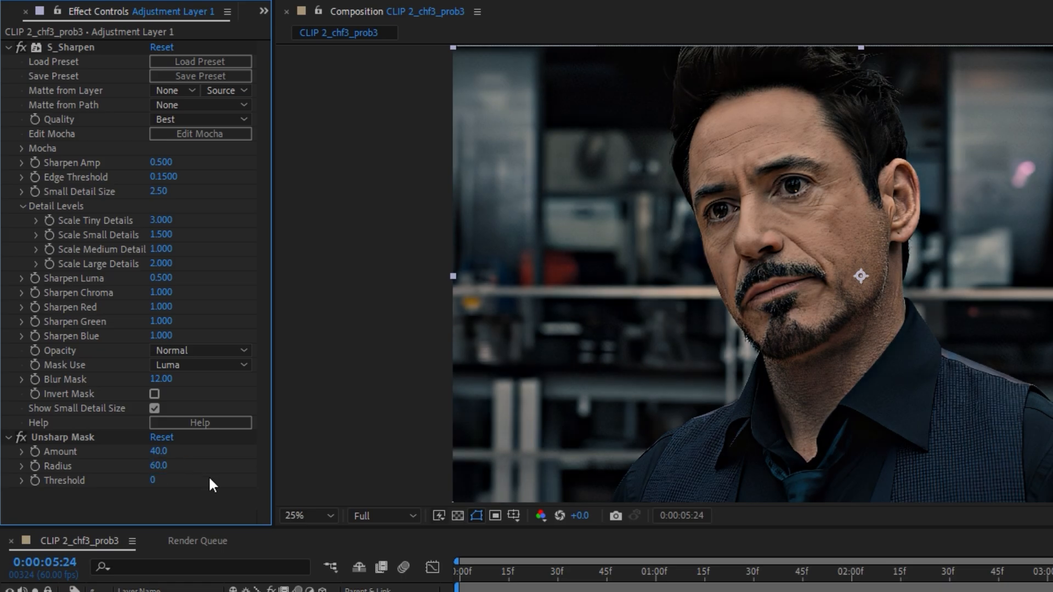
Retype the Unsharp Mask Radius on the S_Sharpen adjustment layer, currently reading 5, Amount 40
{"action": "type", "text": "5"}
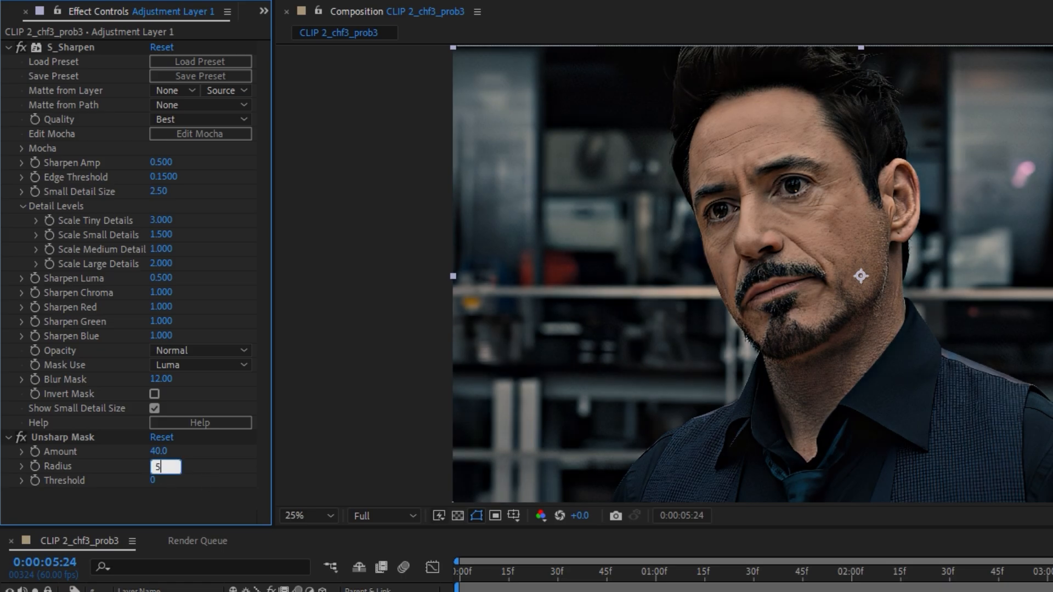